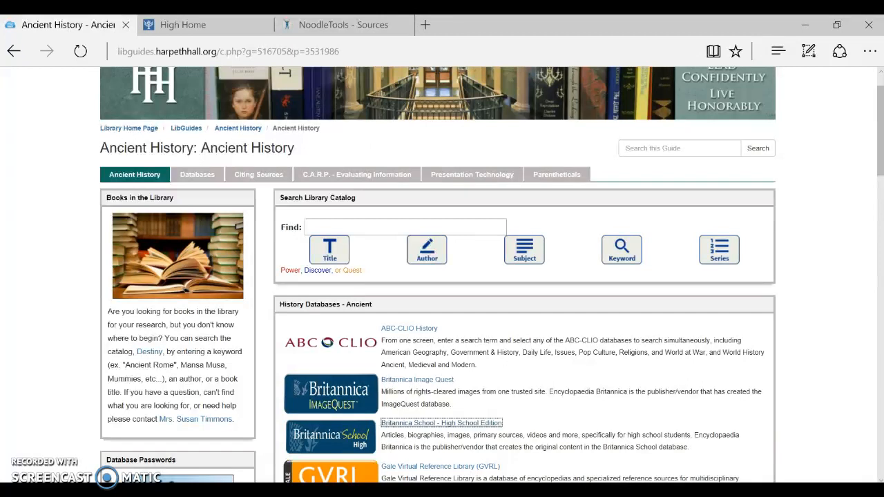
mouse_move(522, 331)
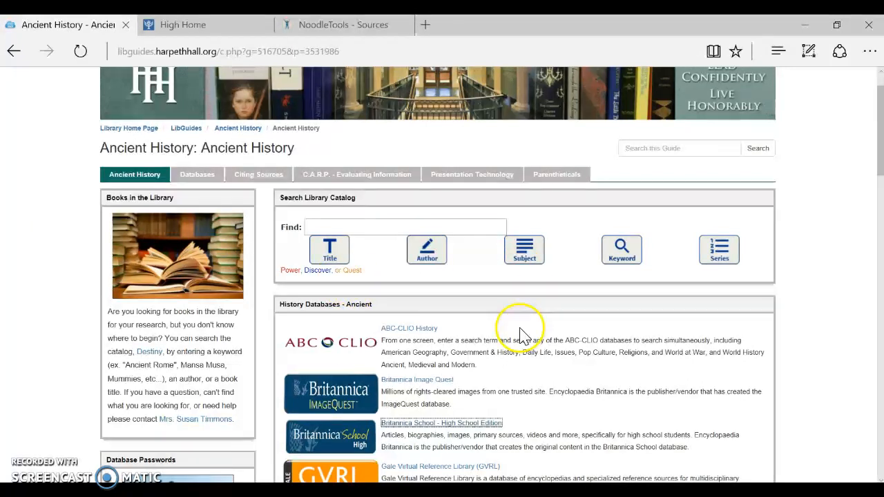
mouse_move(332, 435)
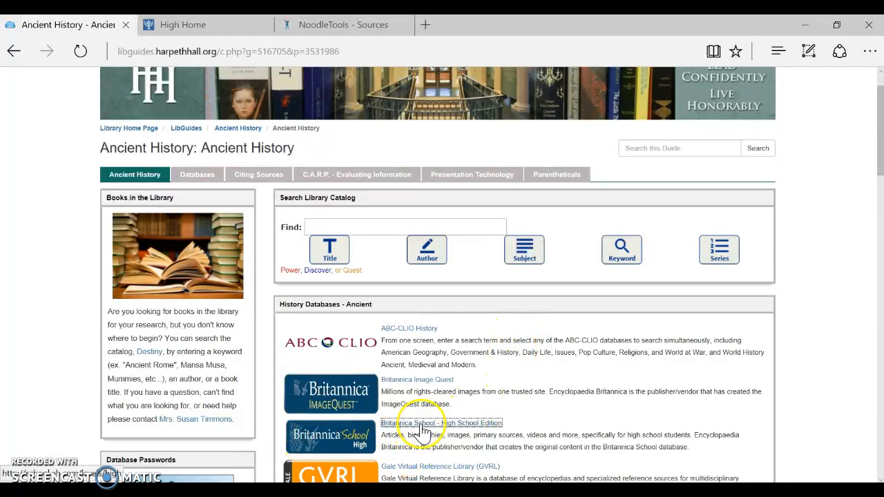
mouse_move(197, 76)
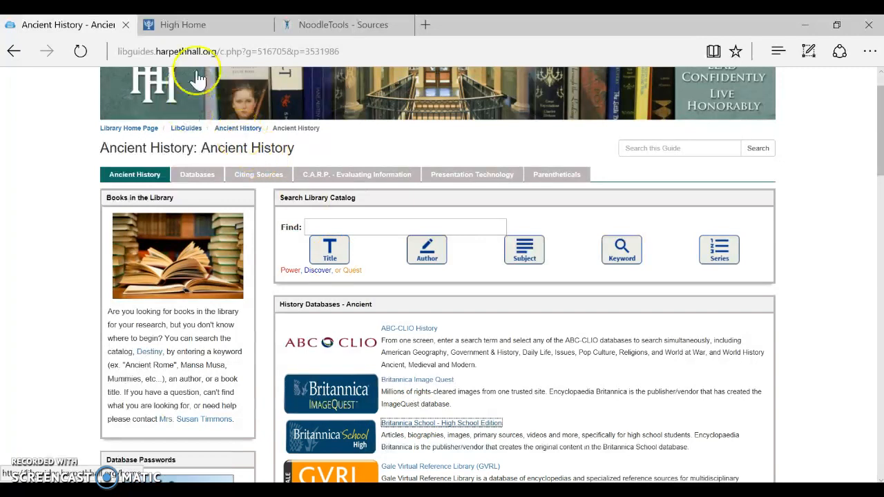
Step: Search Britannica School for 'genghis khan' and open the Genghis Khan (Mongol ruler) article
click(201, 24)
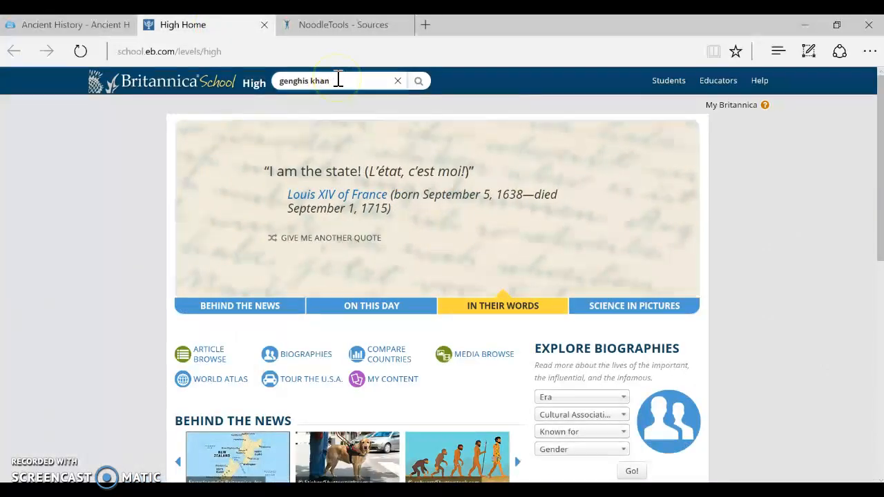
click(419, 81)
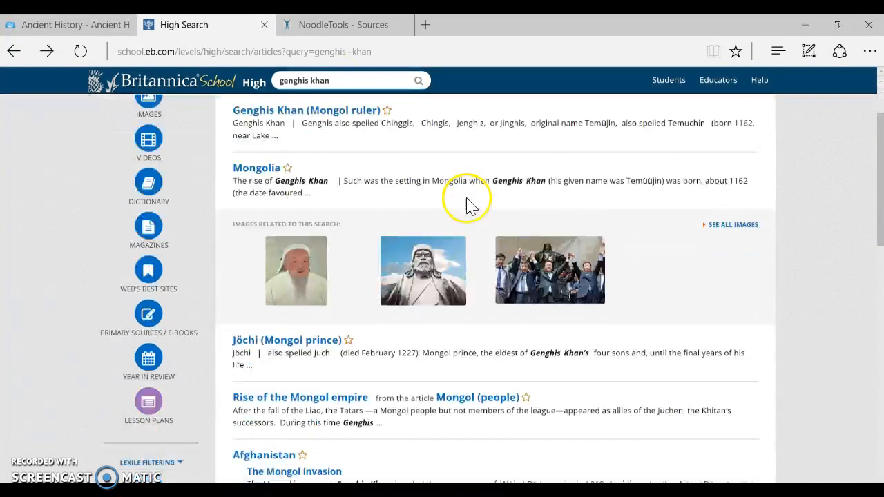
scroll(down, 3)
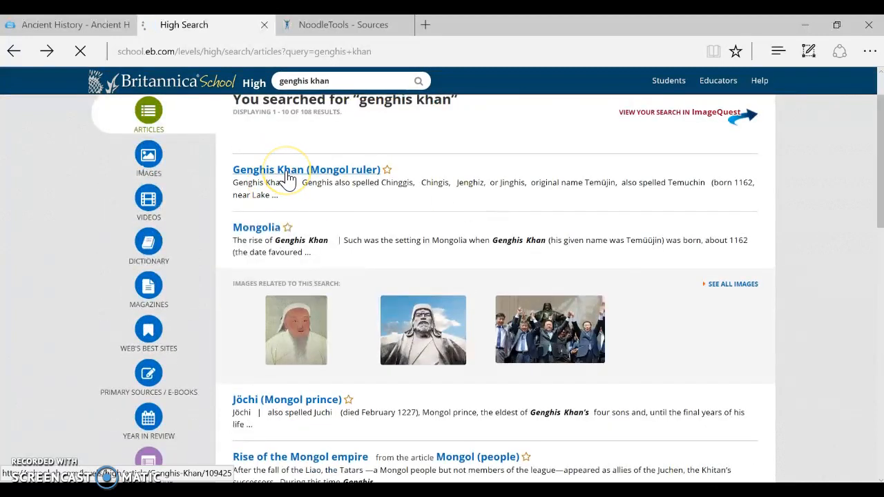
click(297, 170)
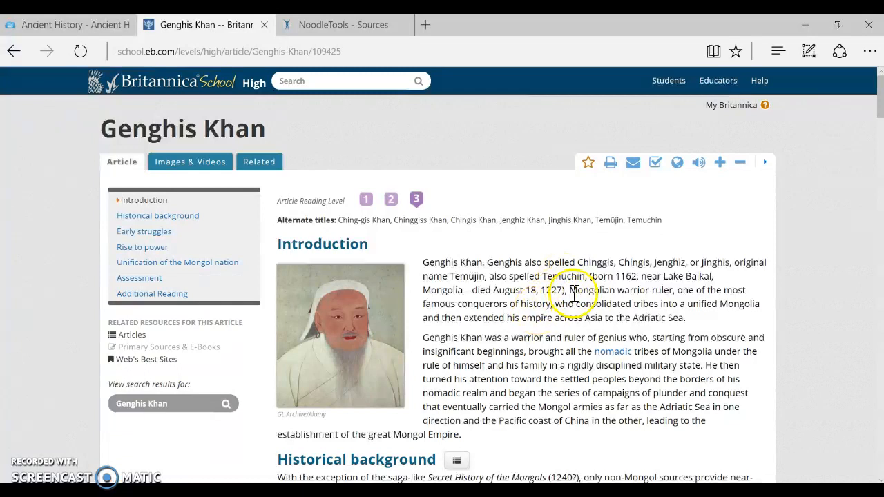
mouse_move(611, 281)
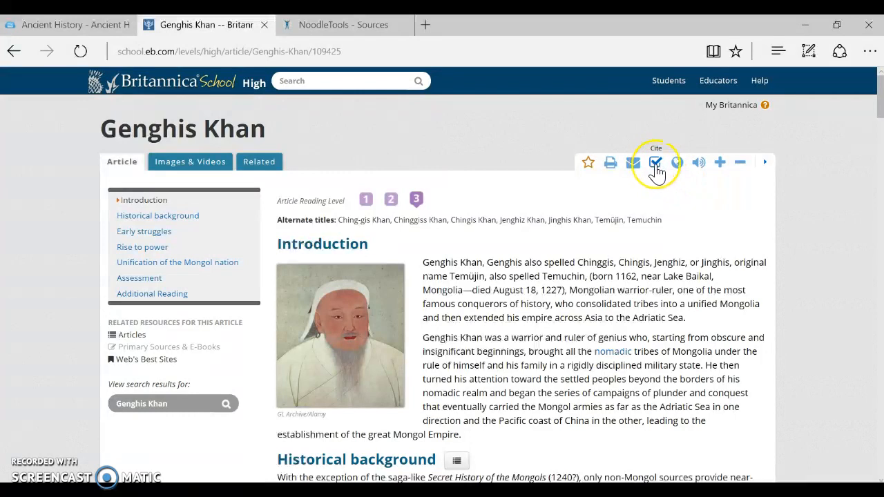
Step: Show the article's MLA citation and select a word and the article URL in it
click(655, 162)
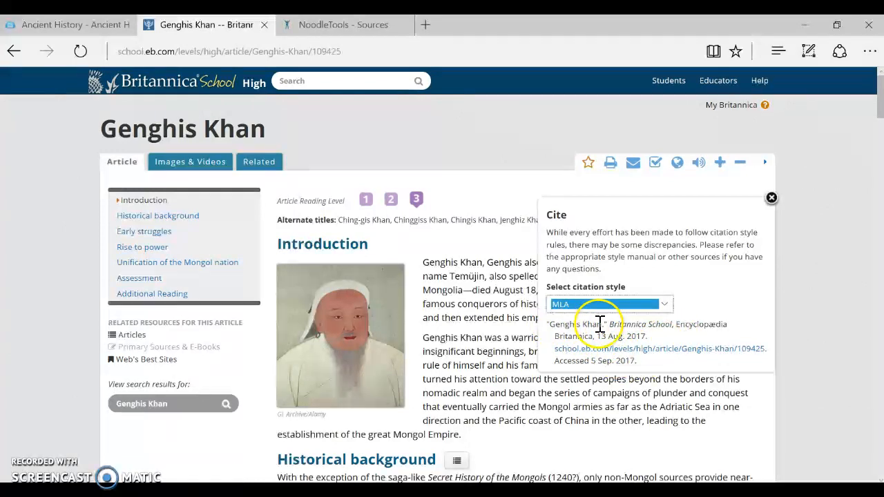
double_click(623, 324)
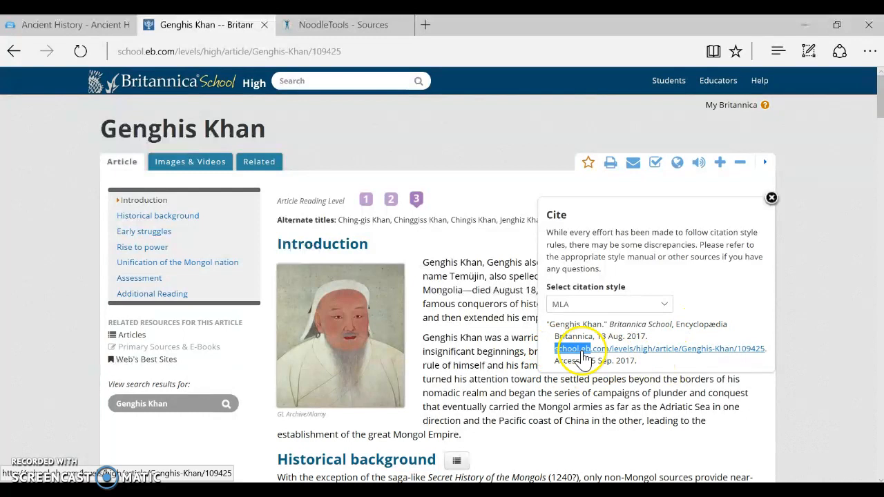
drag(560, 349, 766, 349)
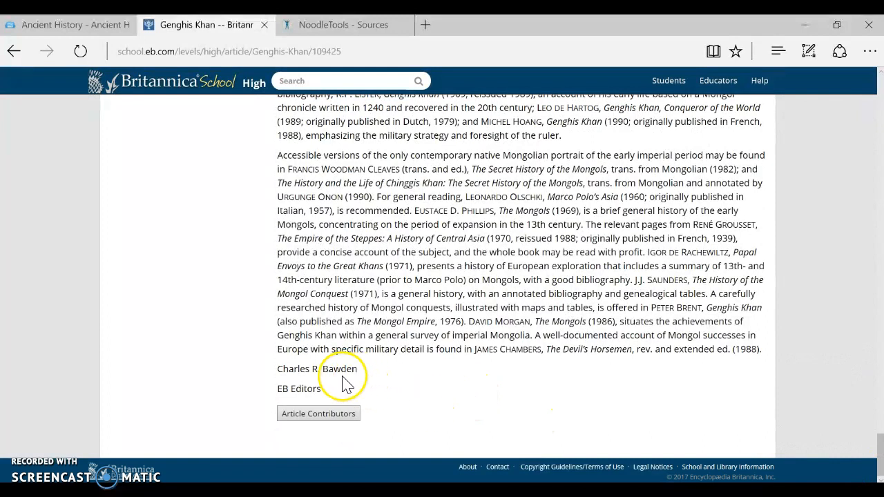
Step: Select the author's name at the article's end and show the Article Contributors details
double_click(317, 369)
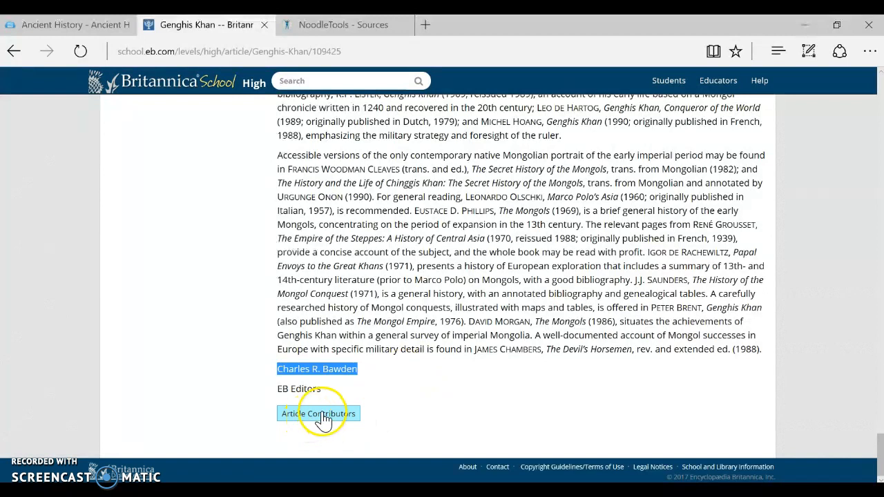
click(319, 413)
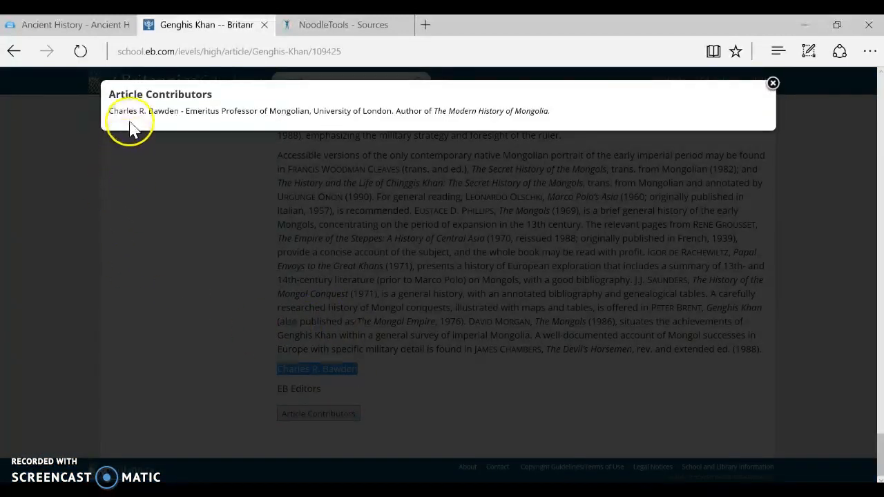
mouse_move(221, 127)
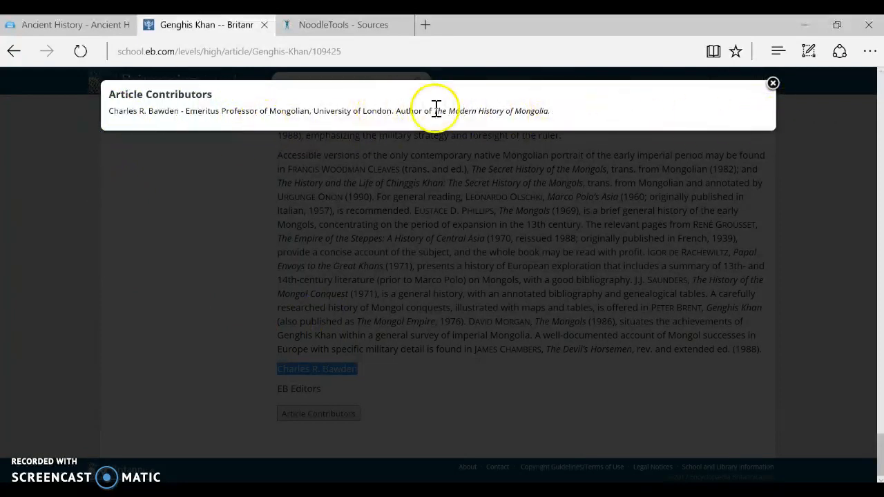
mouse_move(773, 84)
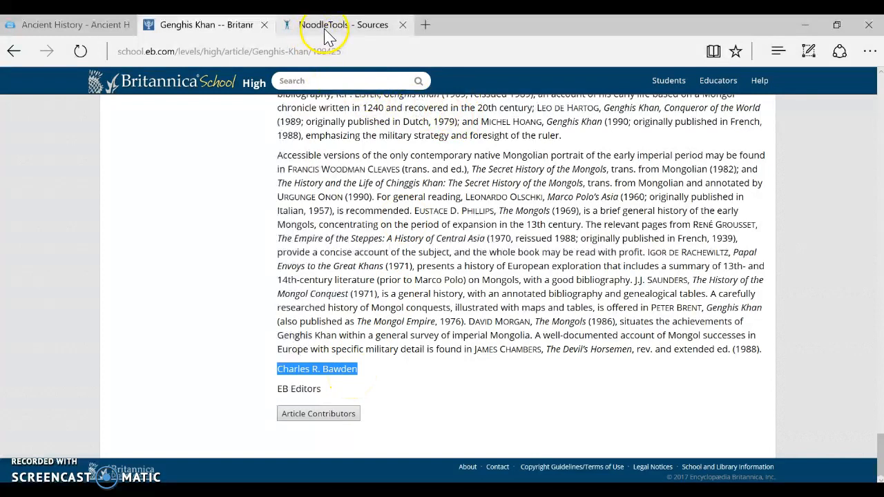
Step: Create a new NoodleTools citation for Original Content in a Database, then return to the article
click(343, 24)
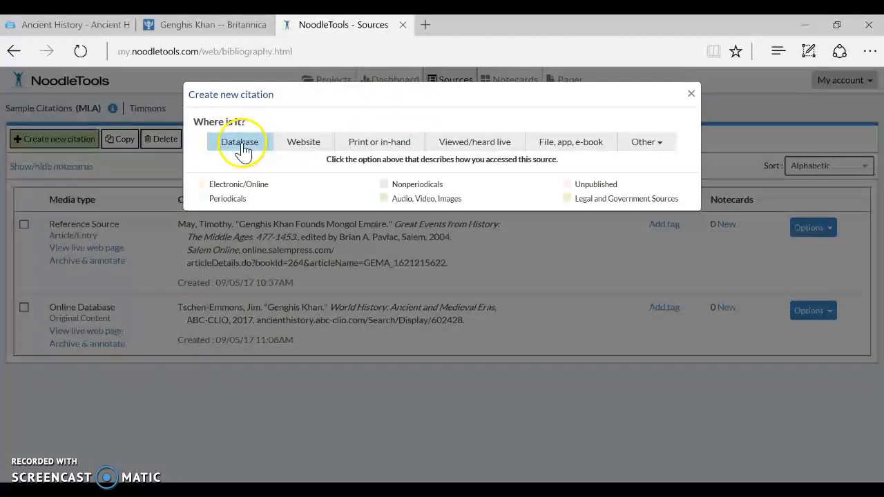
click(240, 141)
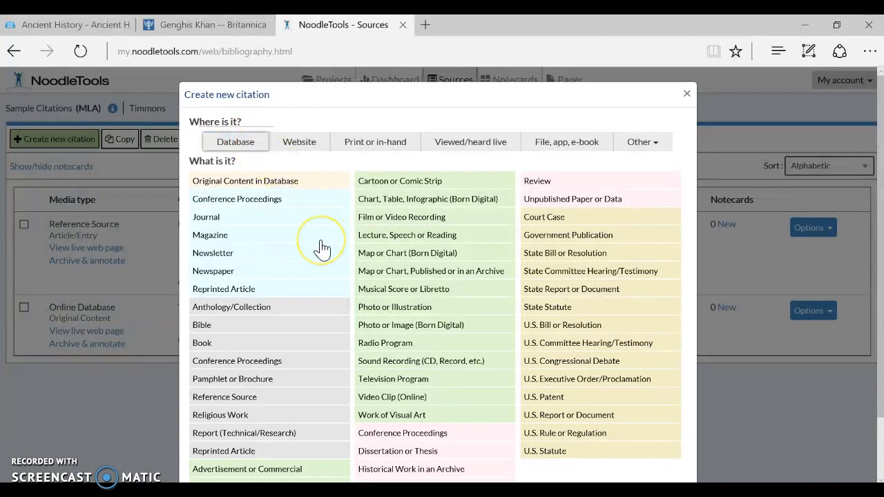
mouse_move(275, 186)
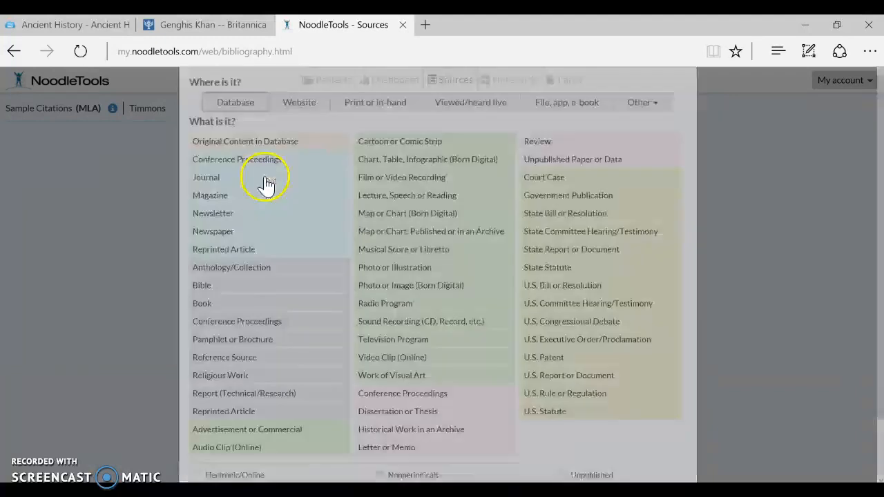
click(206, 177)
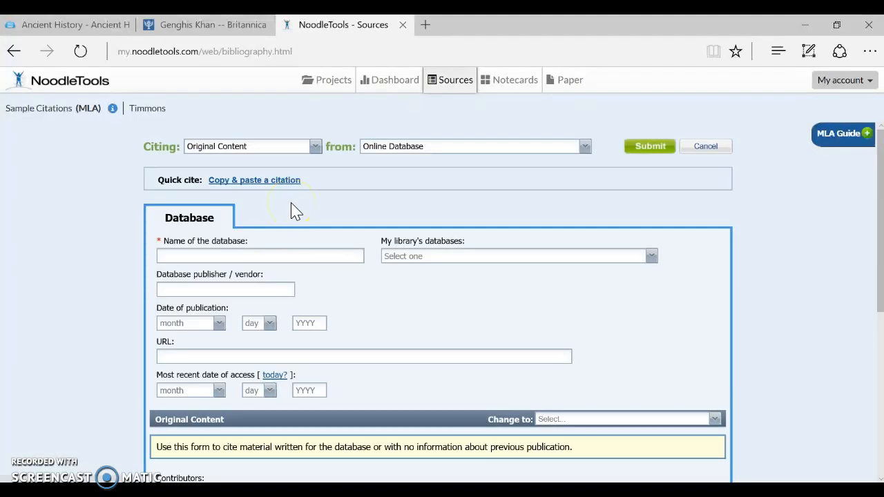
click(205, 24)
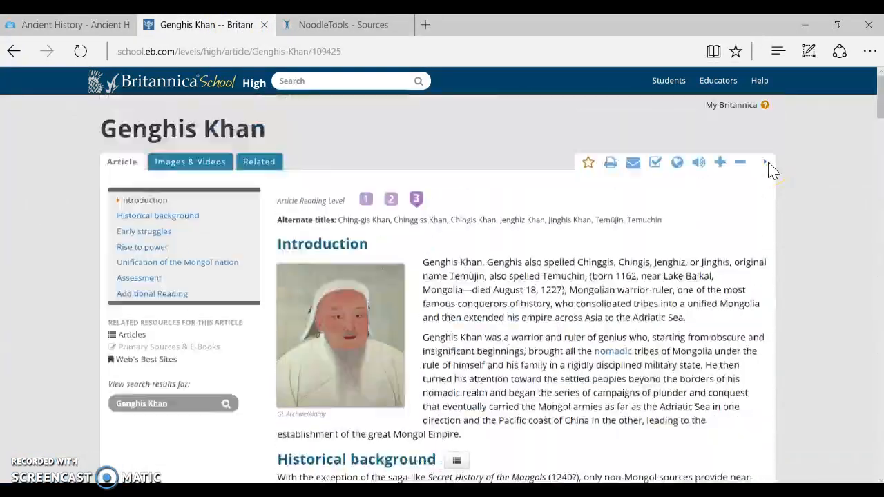
Step: Show the Genghis Khan article's MLA citation again to pick out Encyclopædia Britannica
click(654, 162)
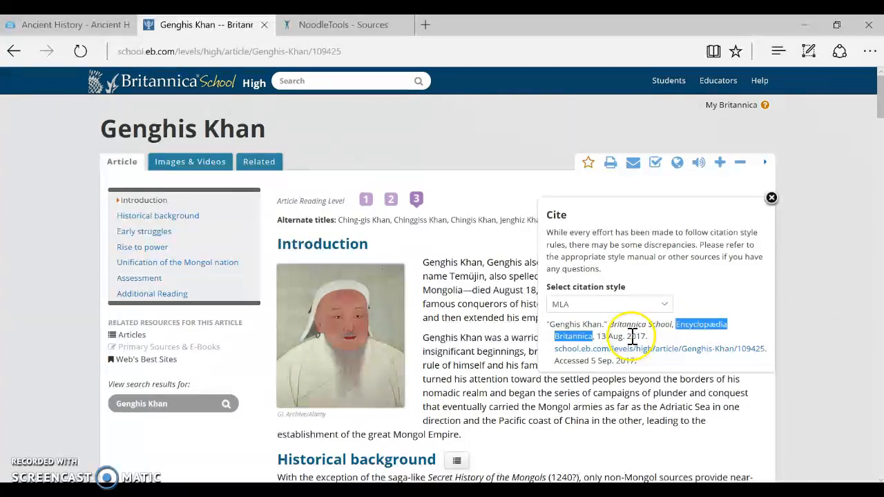
mouse_move(636, 320)
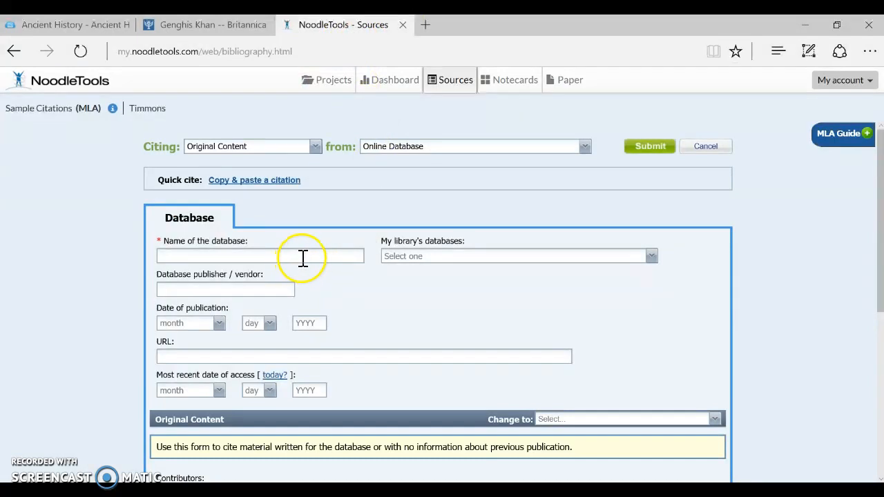
Step: Choose Britannica School from the library's databases list as the citation's database
text(Britannica S)
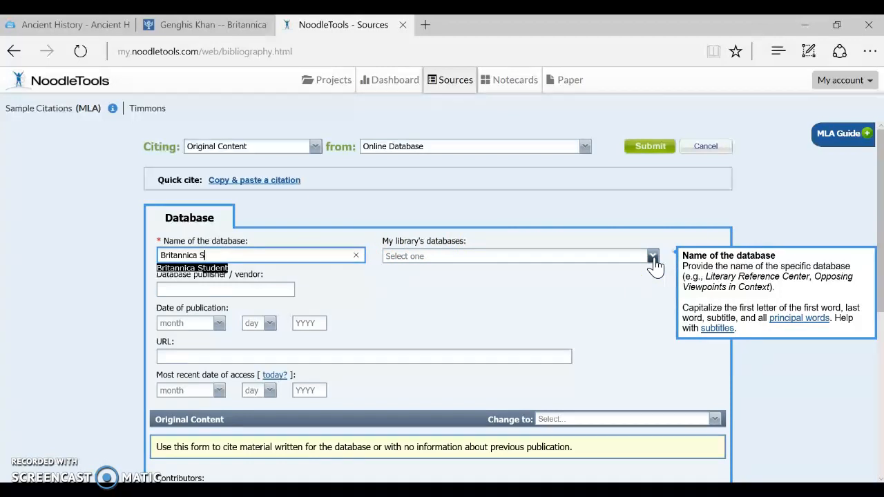
click(652, 255)
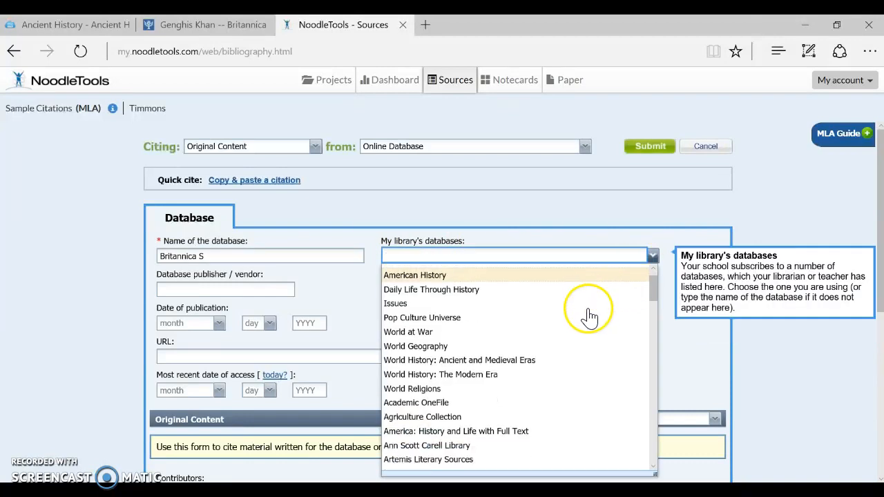
scroll(down, 3)
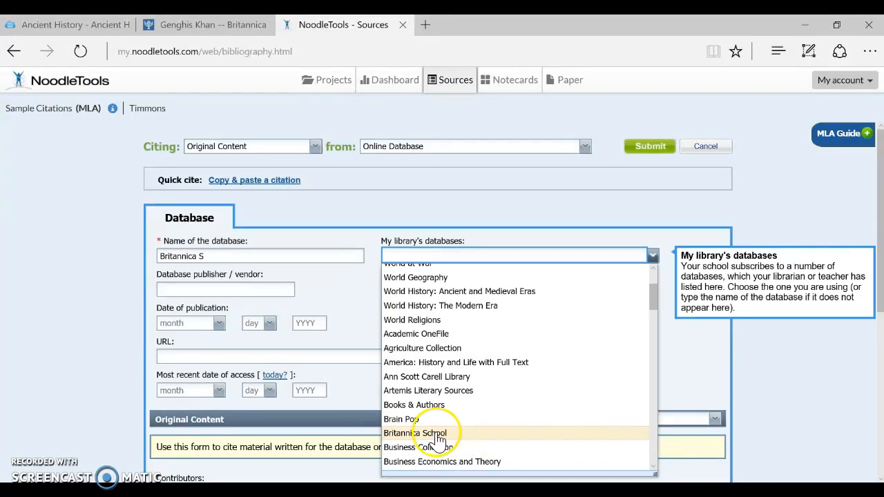
click(415, 433)
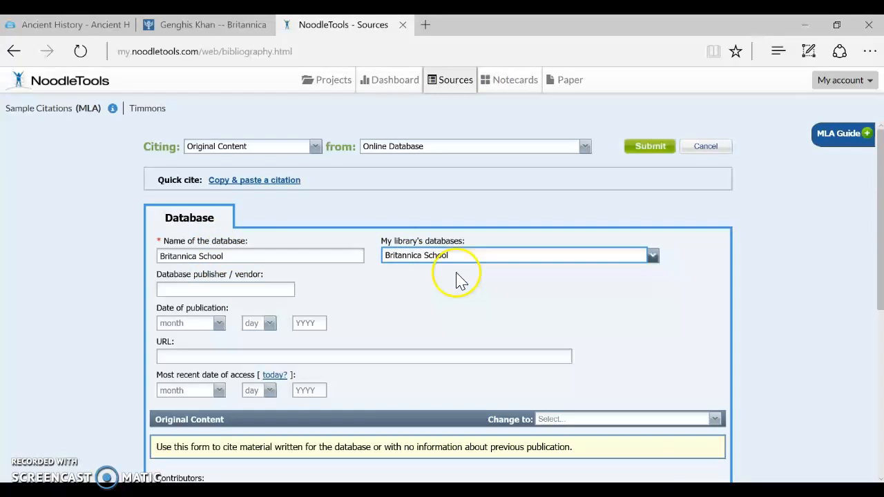
mouse_move(454, 270)
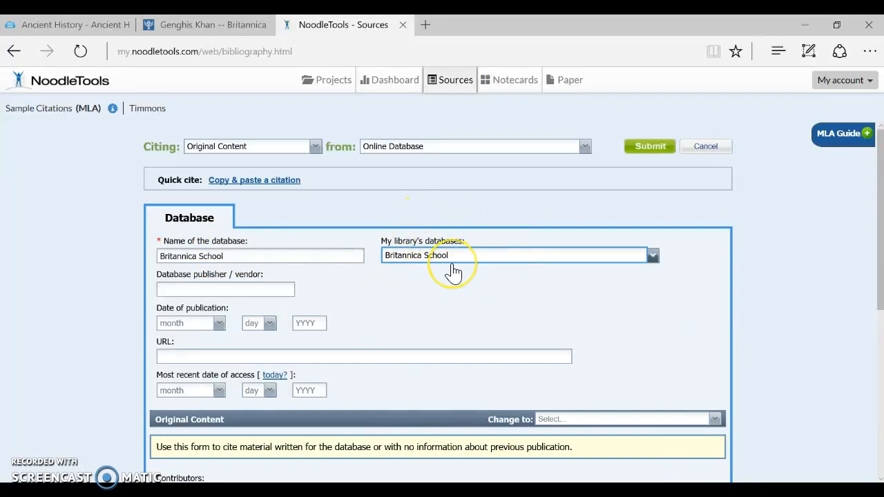
mouse_move(504, 262)
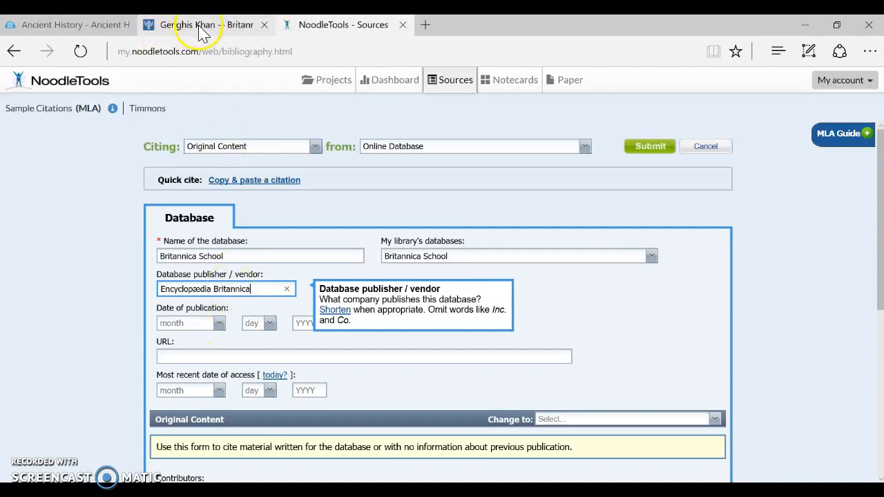
Step: Switch to the Genghis Khan article to check its publication date
click(201, 25)
text(August)
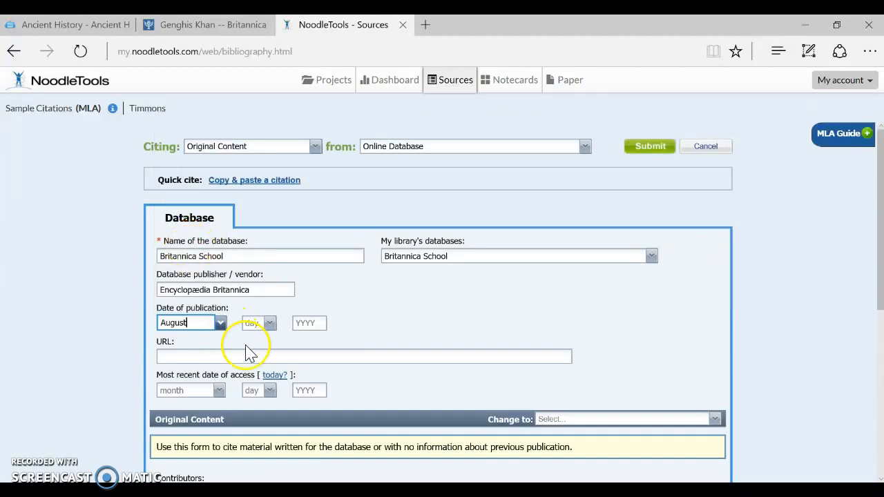
Step: Set the publication day to 13 and year 2017, and enter the URL school.eb.com/levels/high/article/Genghis-Khan/109425
click(269, 322)
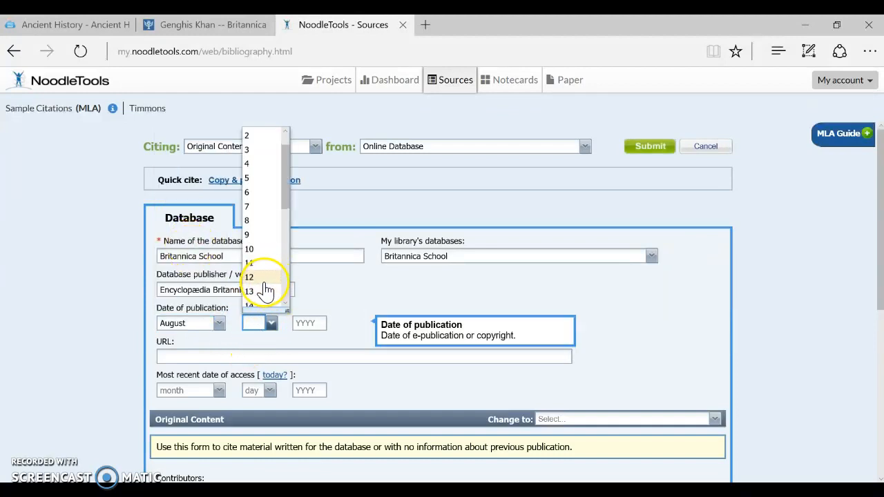
click(249, 290)
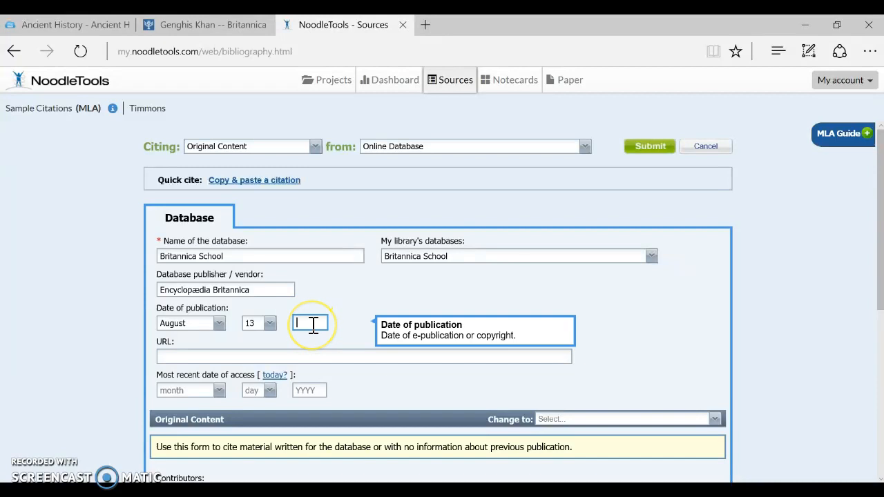
text(201)
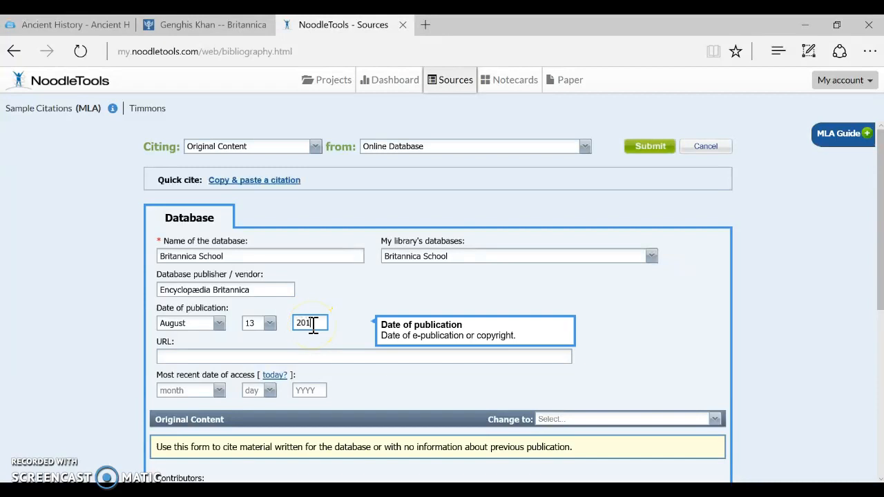
click(364, 356)
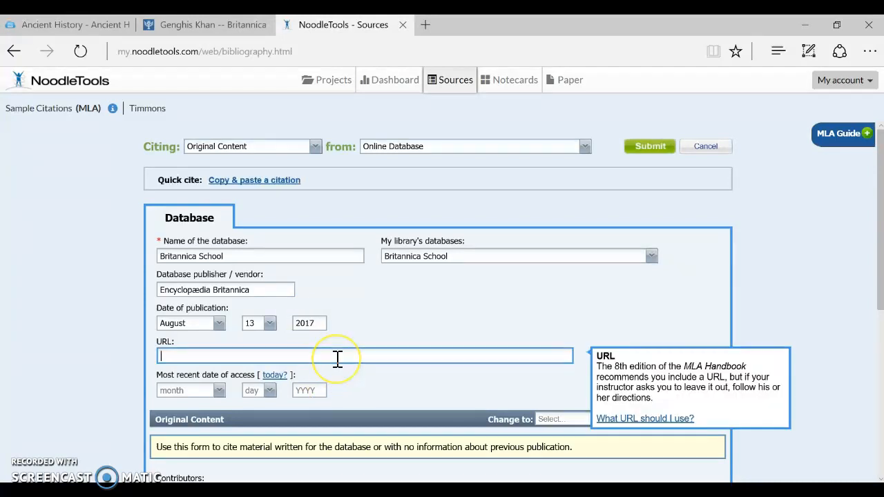
text(school.eb.com/levels/high/article/Genghis-Khan/109425)
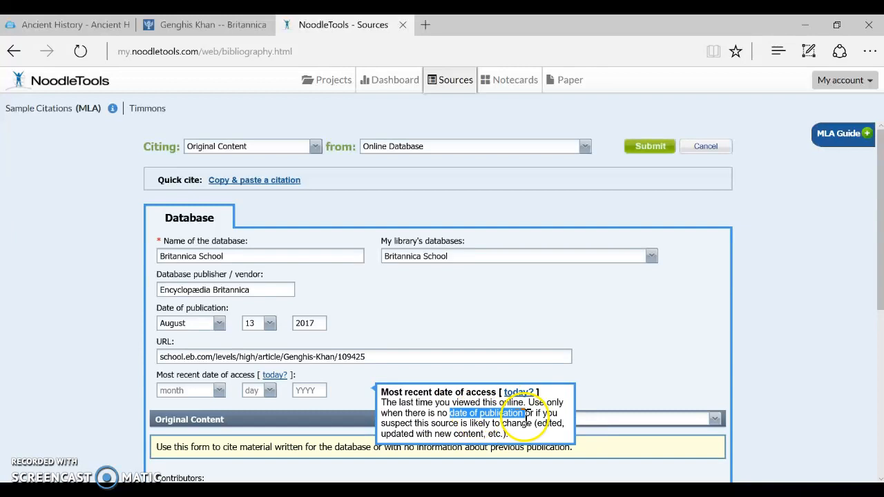
Step: Set the first contributor's role to Author and pick out the surname Bawden from the article's credits
scroll(down, 3)
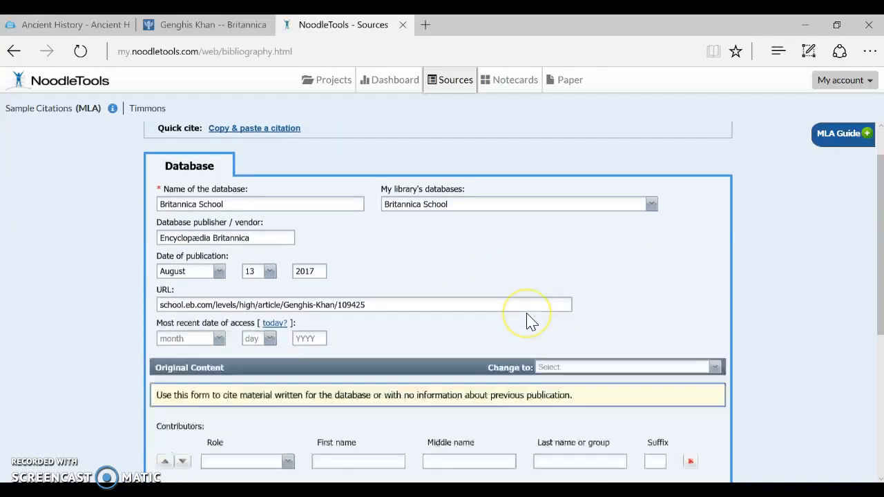
scroll(down, 3)
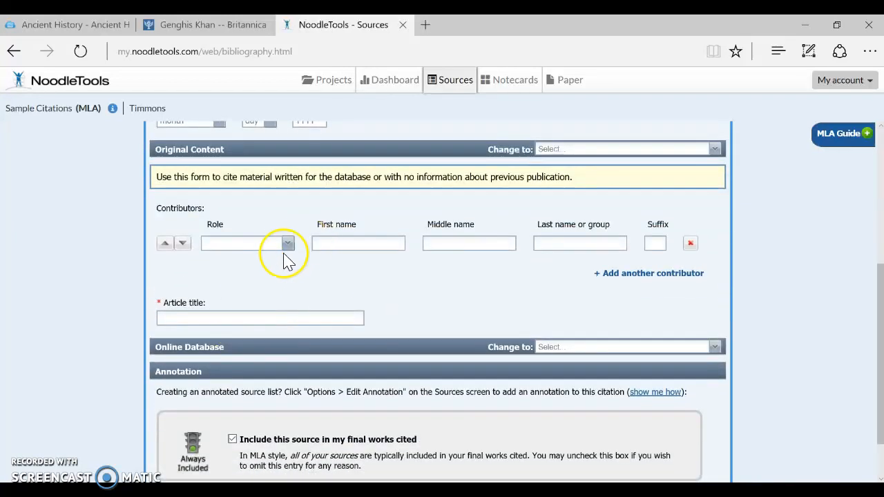
click(245, 243)
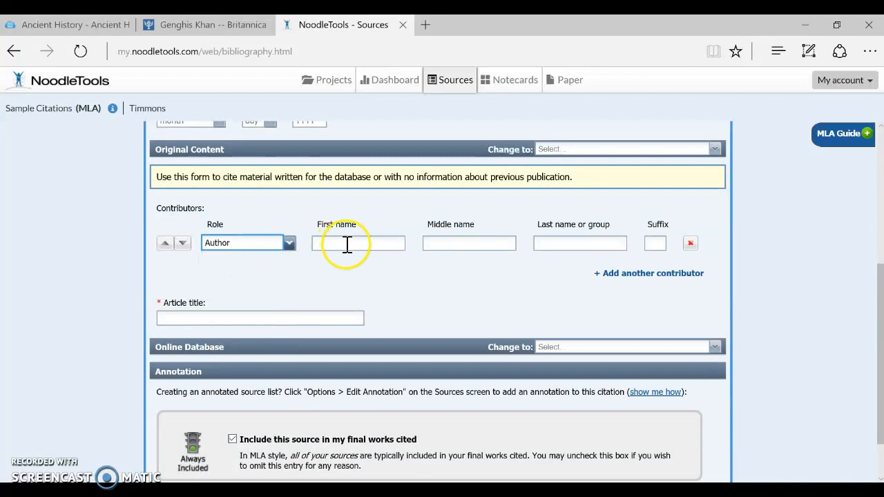
click(206, 24)
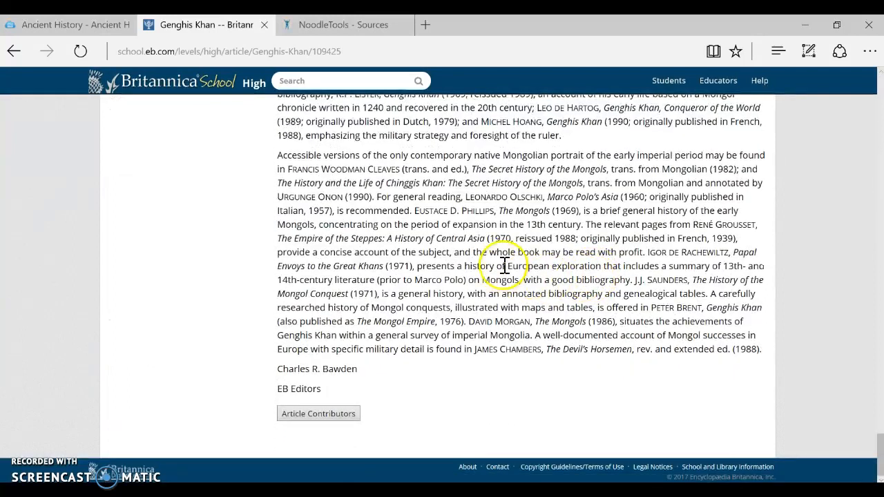
double_click(339, 369)
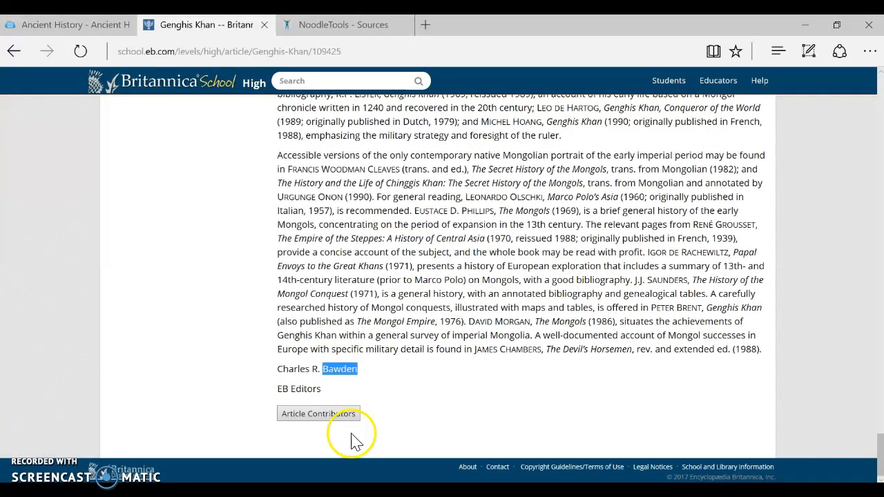
click(338, 24)
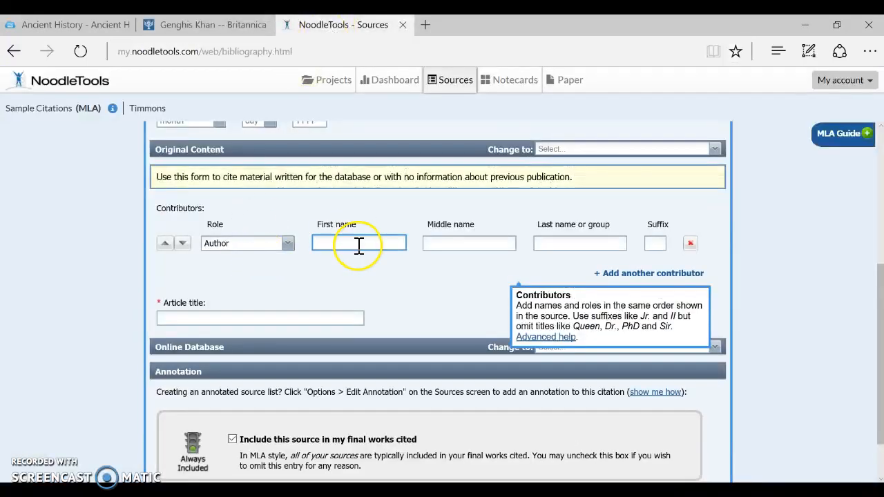
Step: Enter Charles R. Bawden as the author and Genghis Khan as the article title
text(Charlie)
click(470, 243)
text(R.)
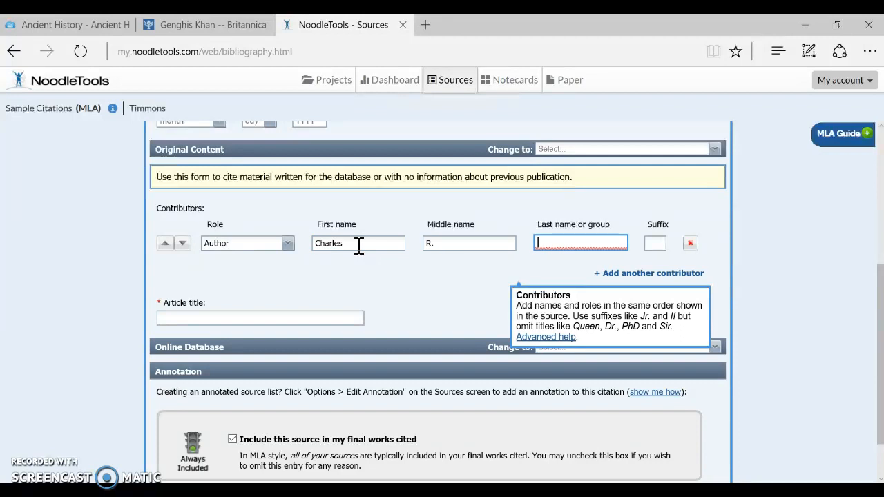
text(Bawden)
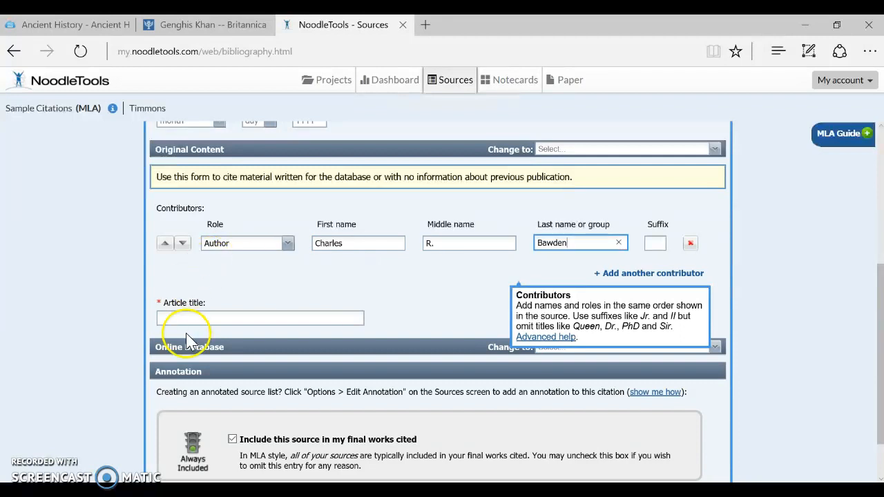
text(Genghis Khan)
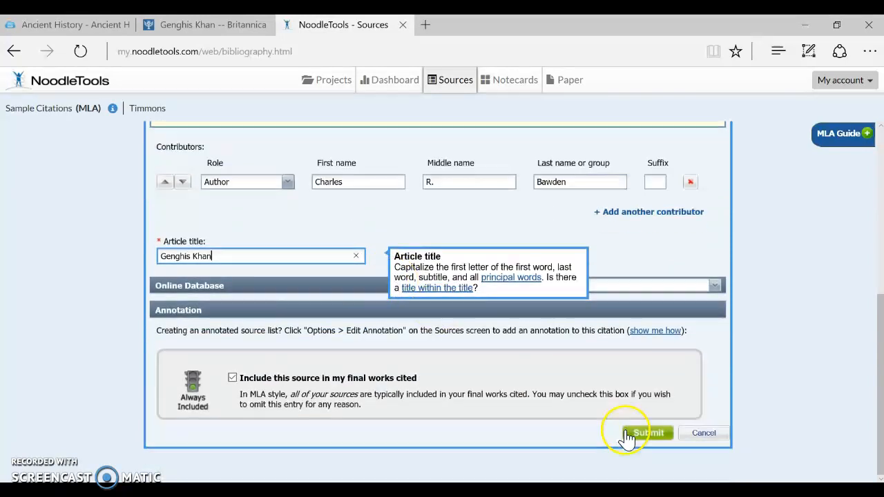
Step: Submit the Bawden "Genghis Khan" citation so it appears in the Sources list
click(648, 433)
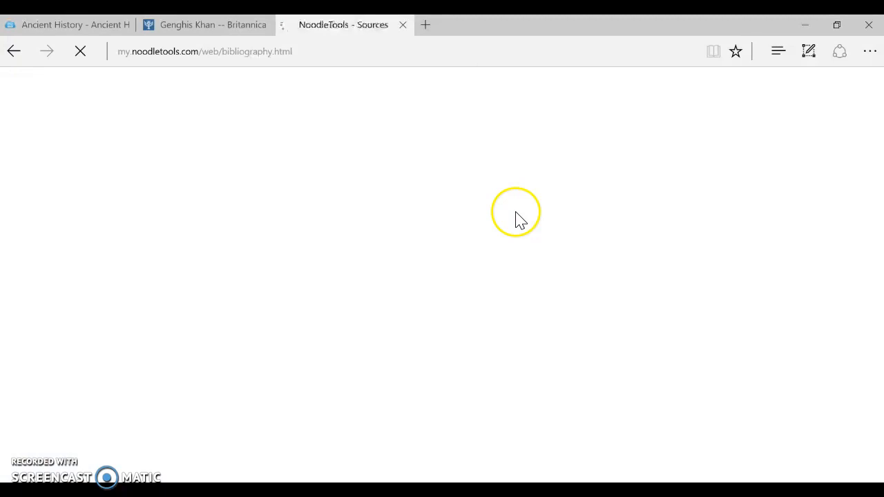
mouse_move(282, 208)
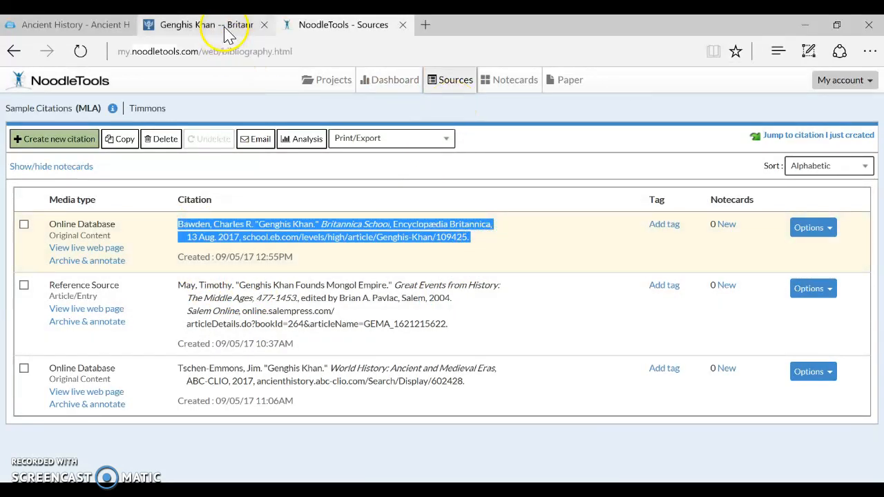
mouse_move(206, 24)
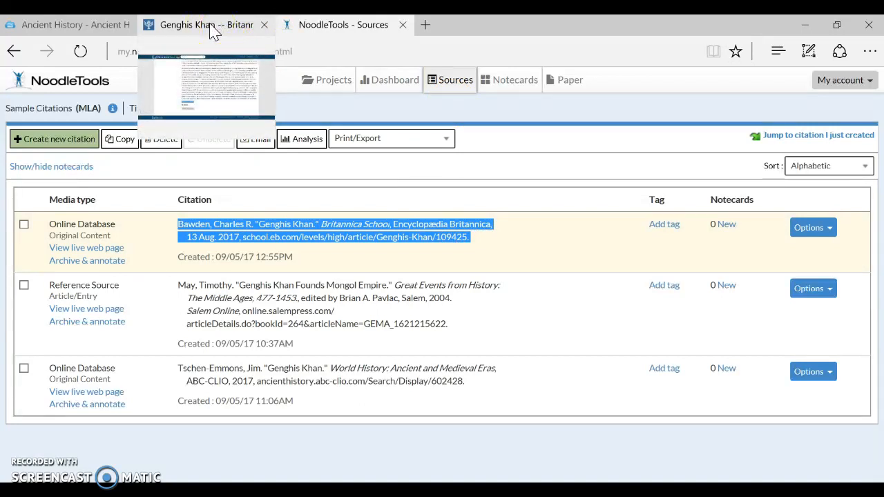
click(205, 25)
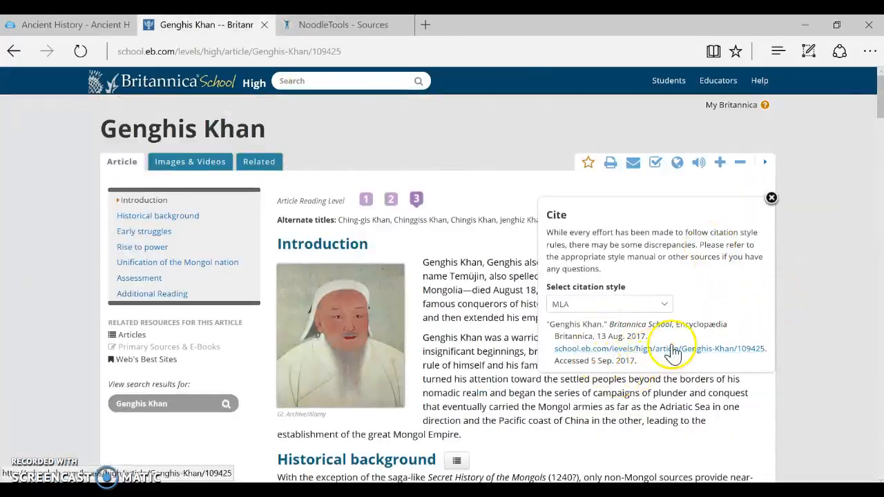
mouse_move(345, 185)
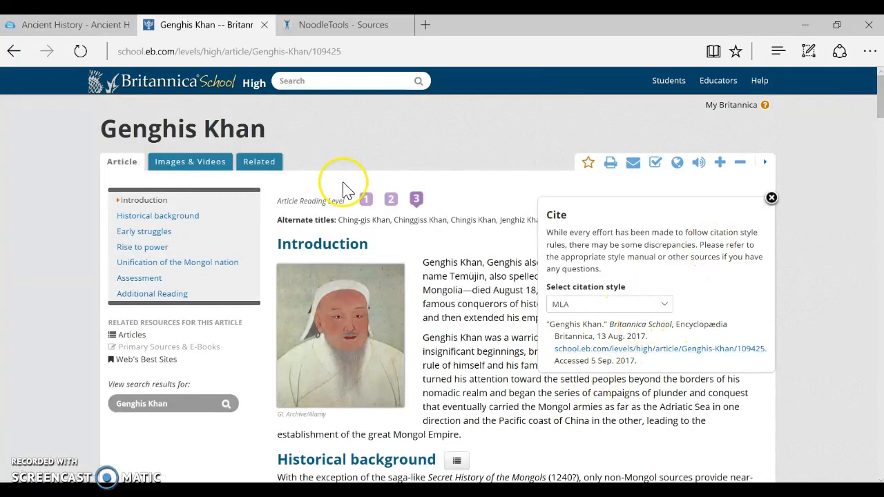
click(343, 24)
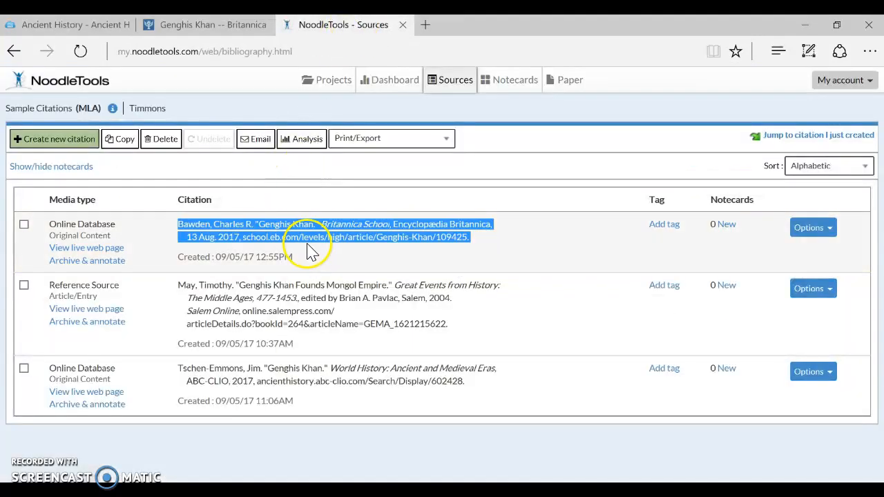